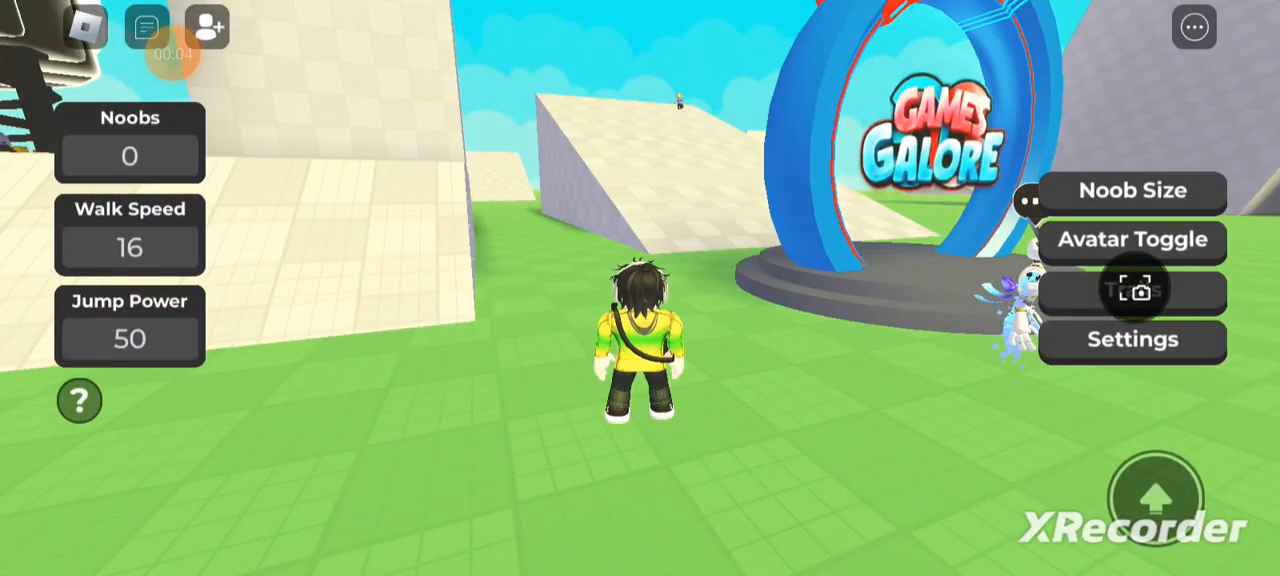
Select frame 10, the five-seconds warning slide with the avatar screenshot.
click(129, 156)
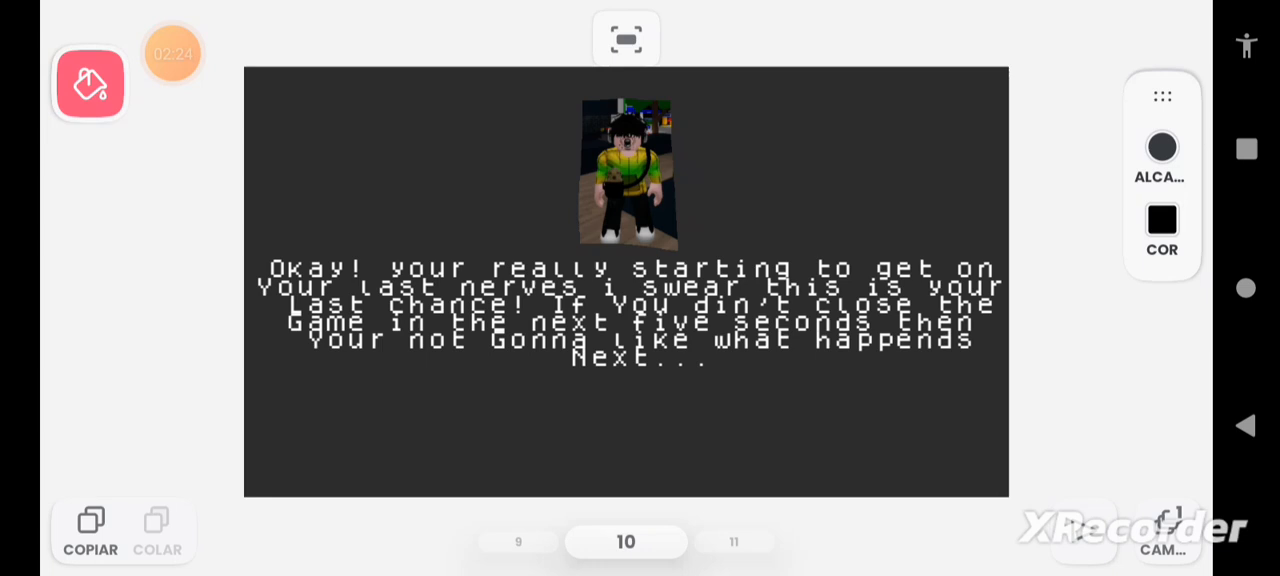
Step through frame 11 (countdown 4) to frame 12, the purple-hoodie avatar in town.
click(733, 541)
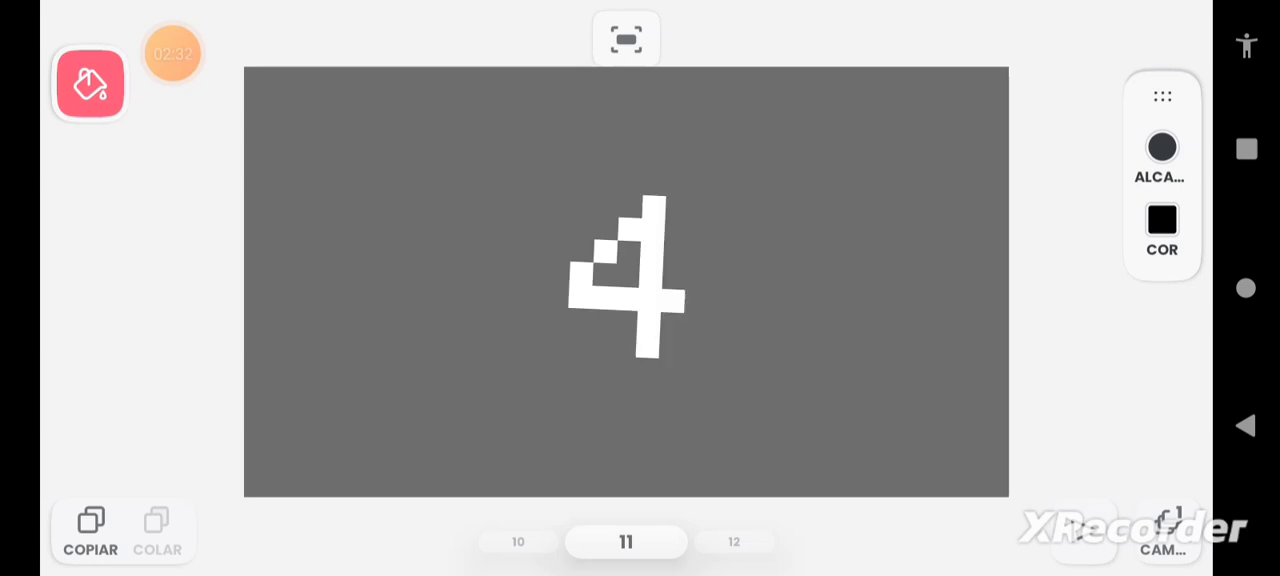
click(734, 541)
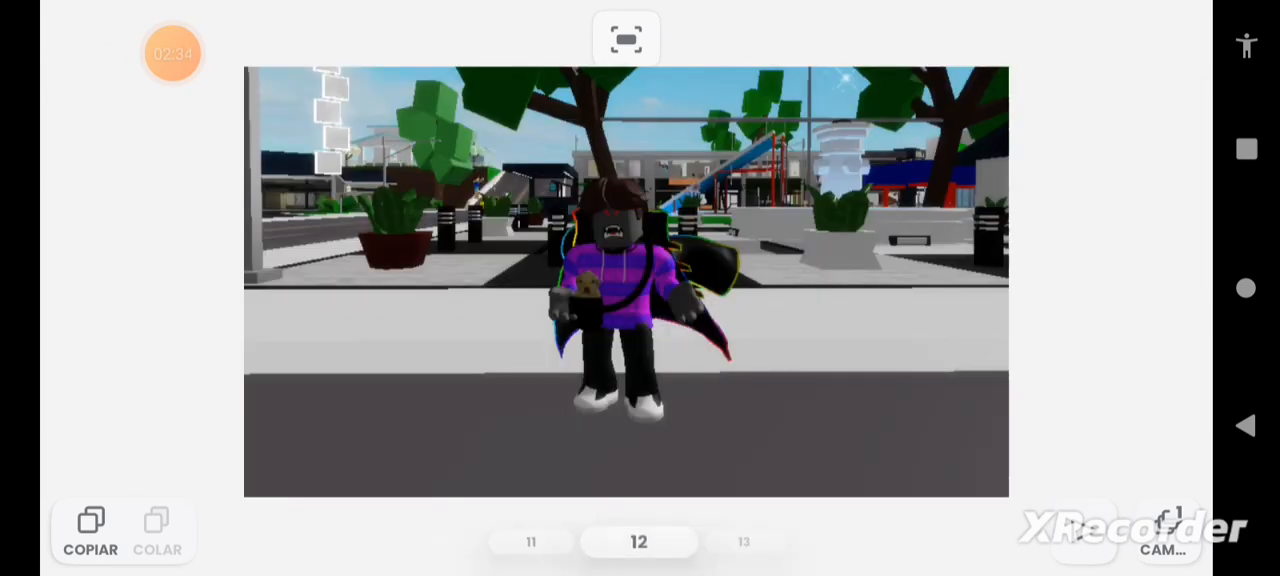